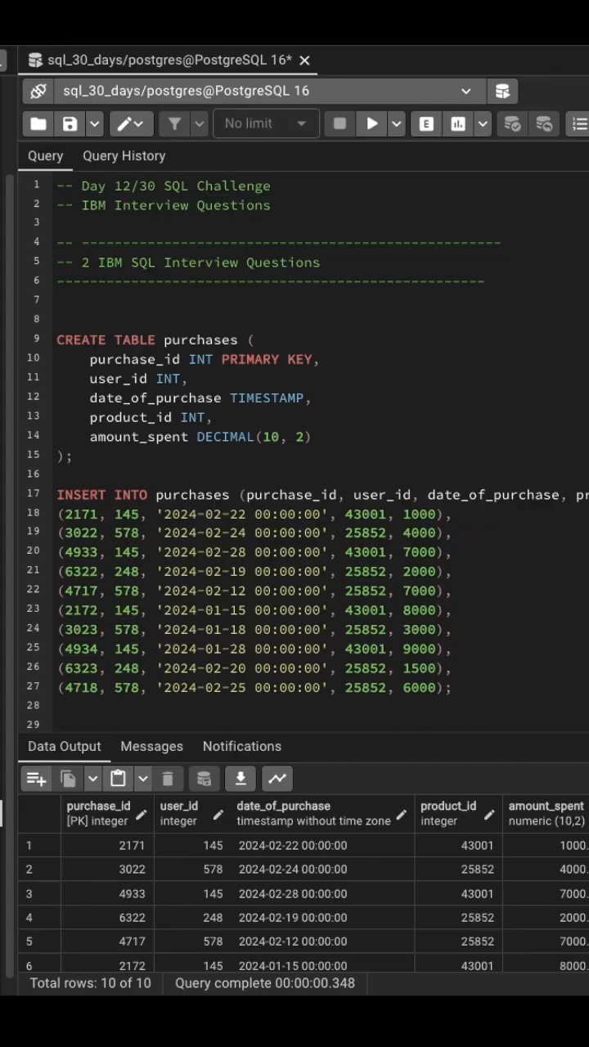
Scroll past the purchase inserts to the Question 1 comment about users spending over $10,000.
scroll("down", 3)
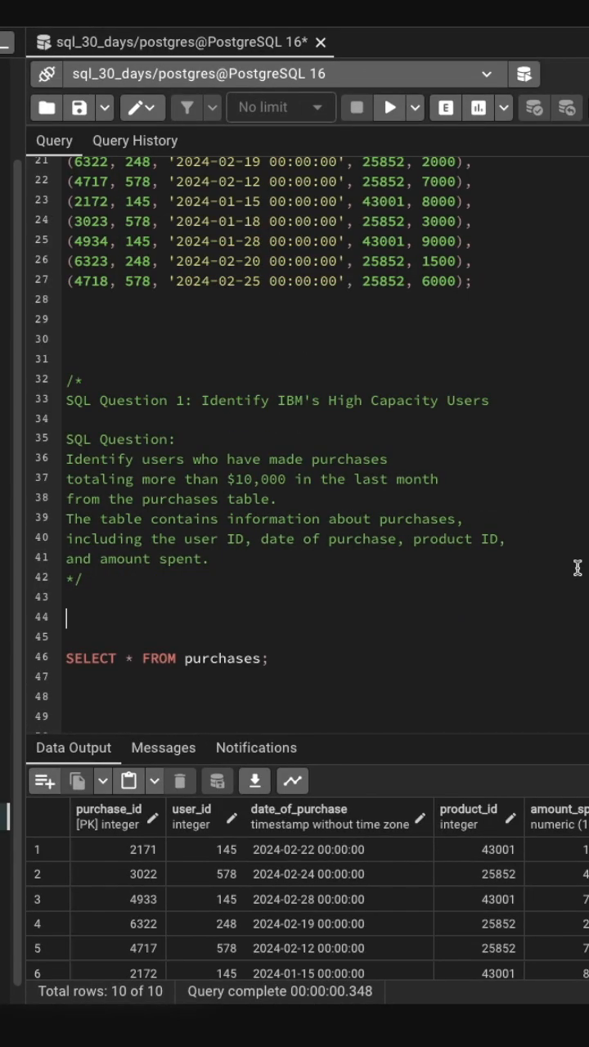
mouse_move(350, 423)
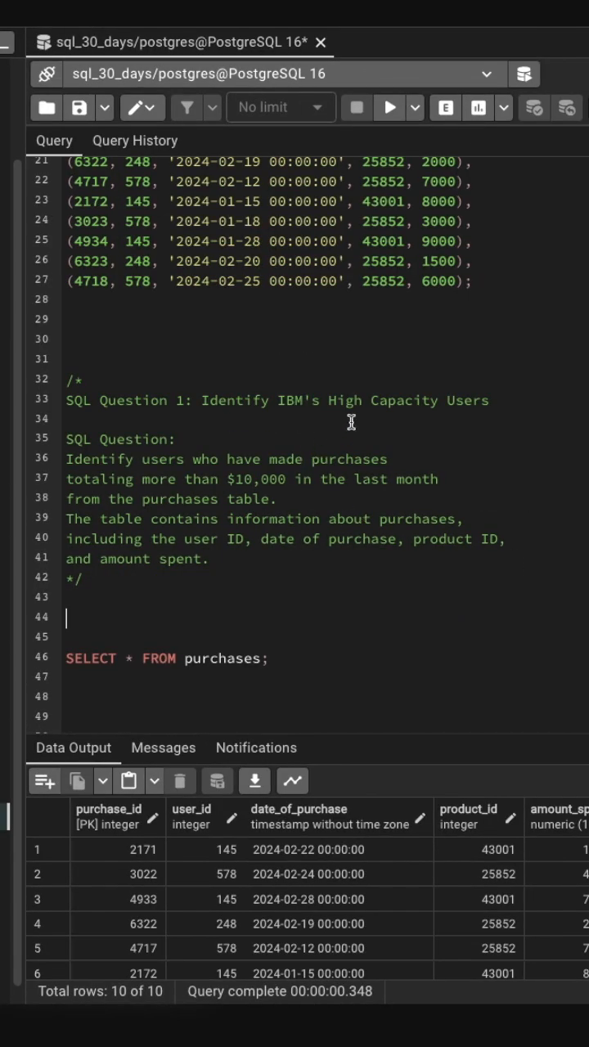
mouse_move(482, 400)
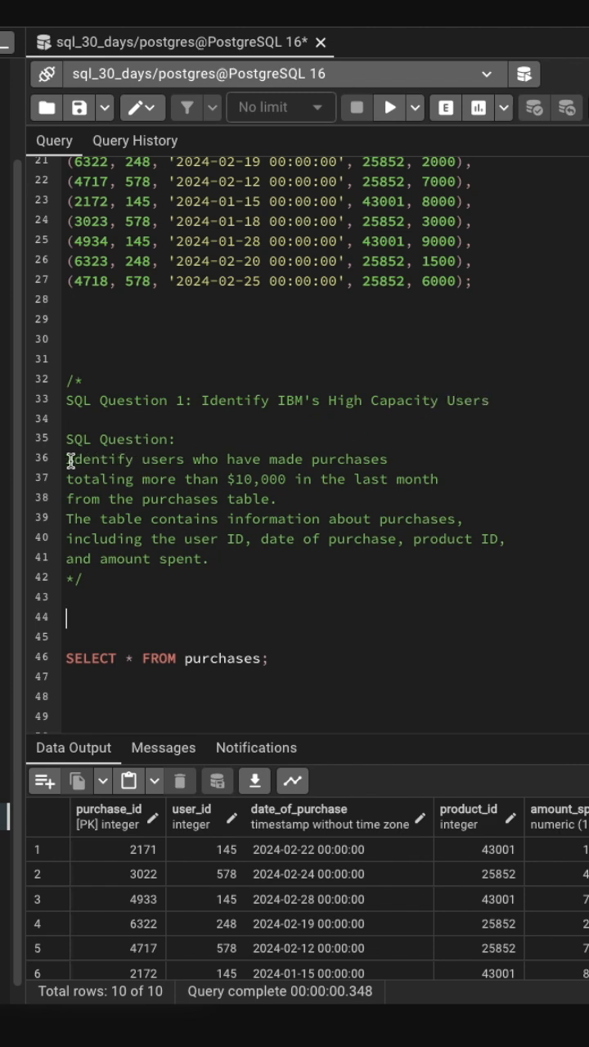
mouse_move(370, 459)
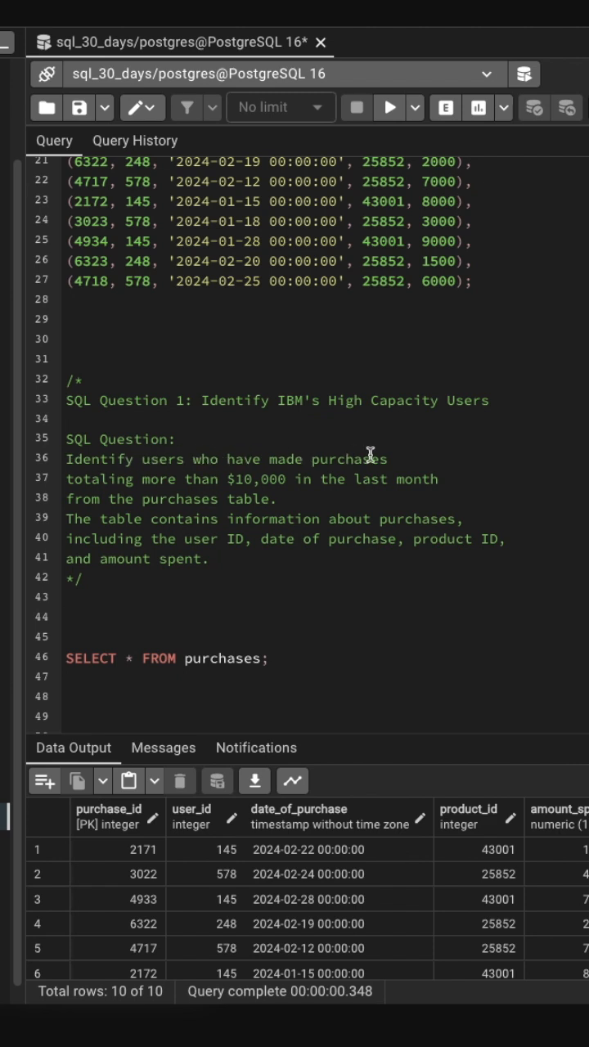
mouse_move(253, 478)
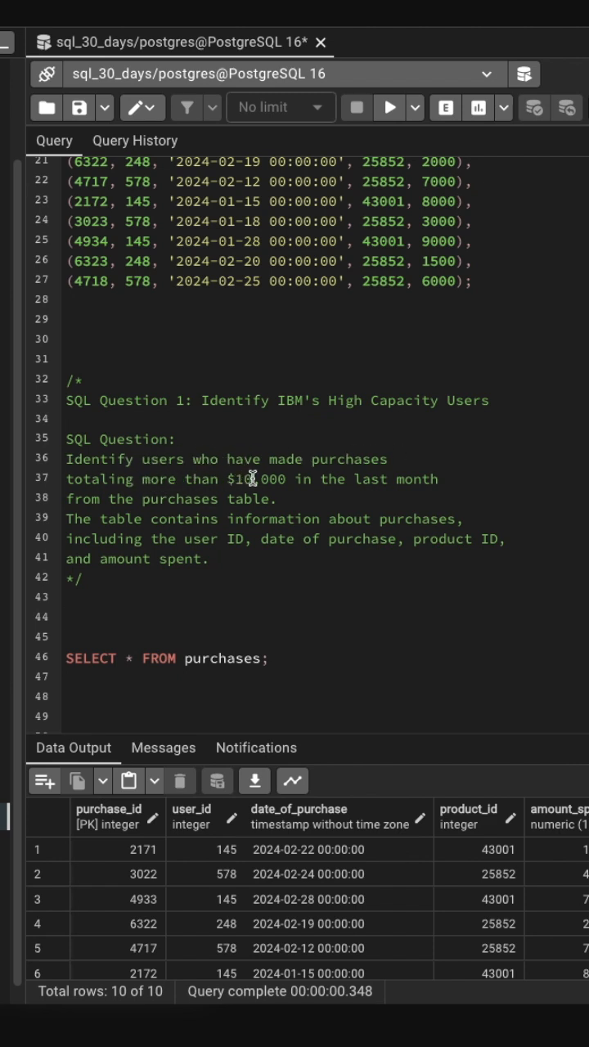
mouse_move(156, 498)
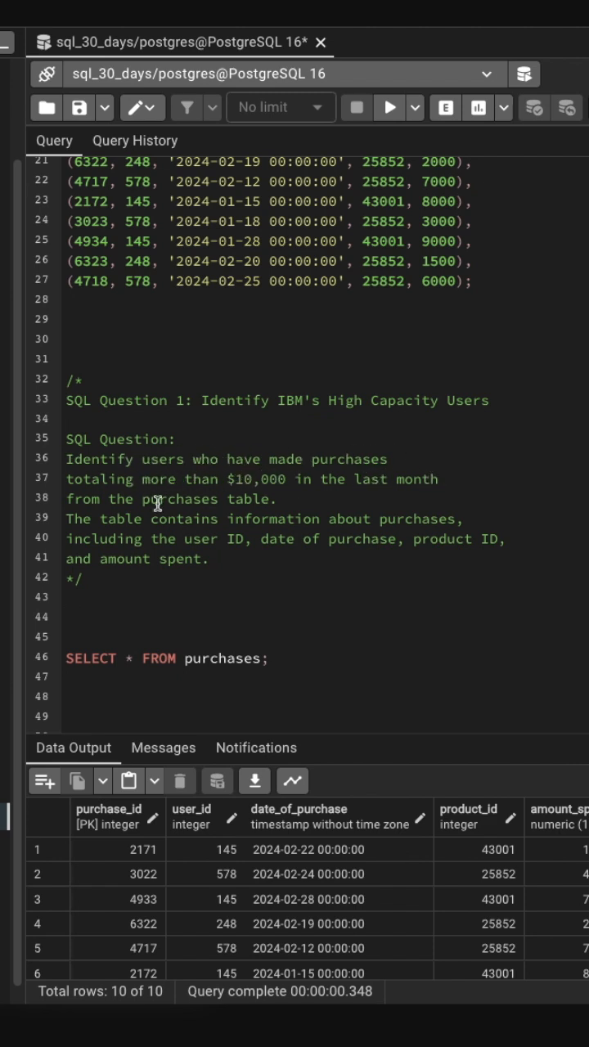
mouse_move(190, 519)
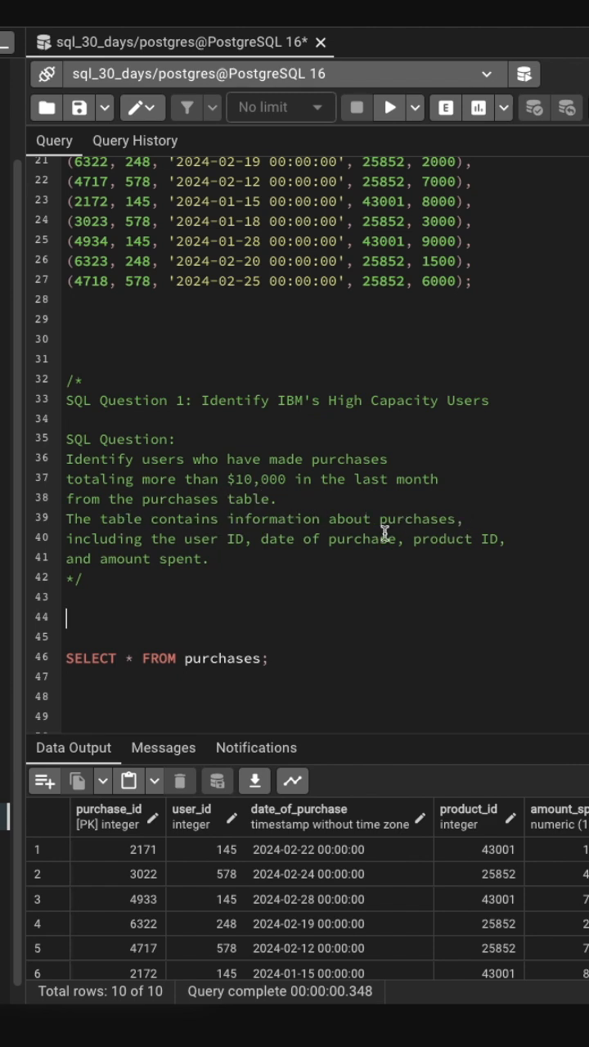
mouse_move(370, 542)
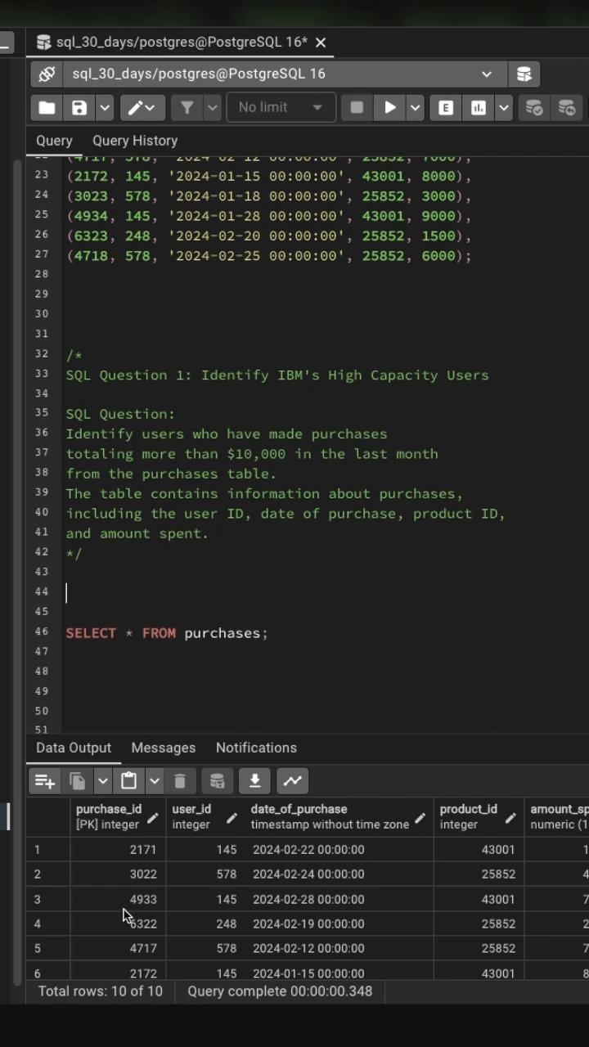
mouse_move(227, 935)
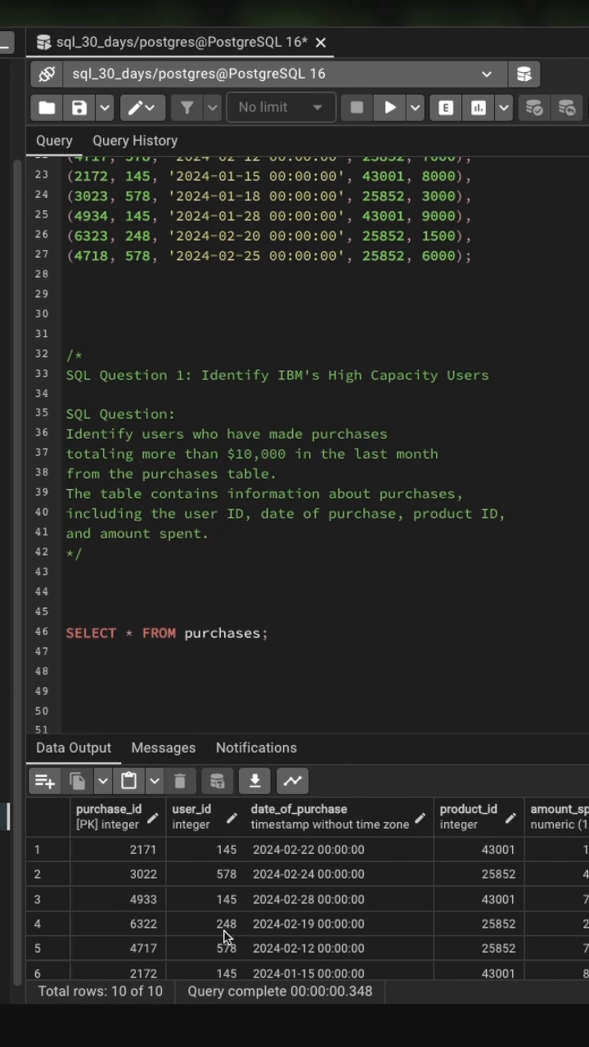
mouse_move(500, 885)
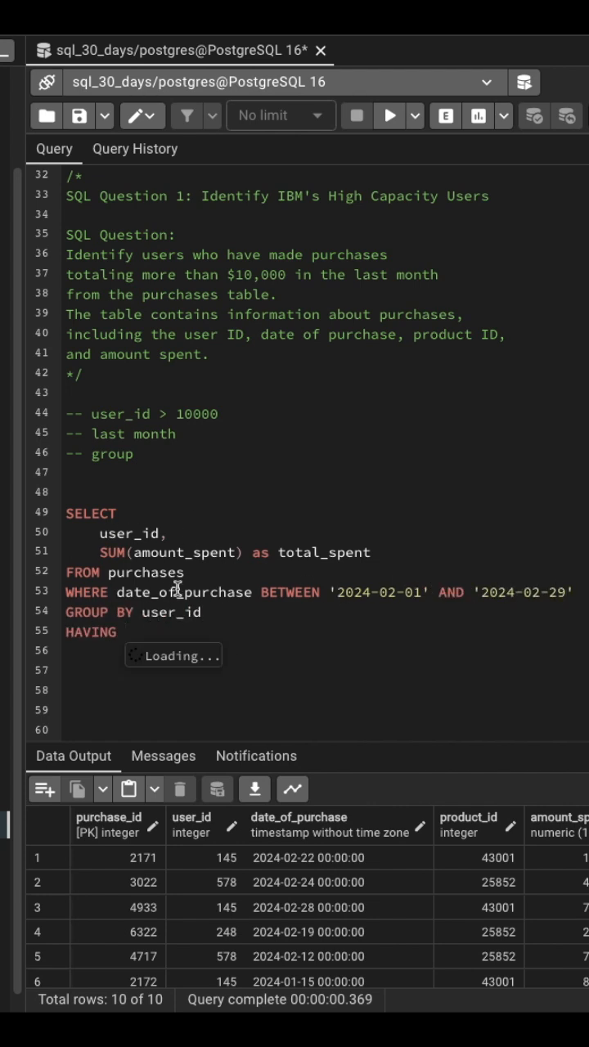
Run the February 2024 per-user SUM(amount_spent) query with HAVING over 10000, returning three users.
left_click(390, 116)
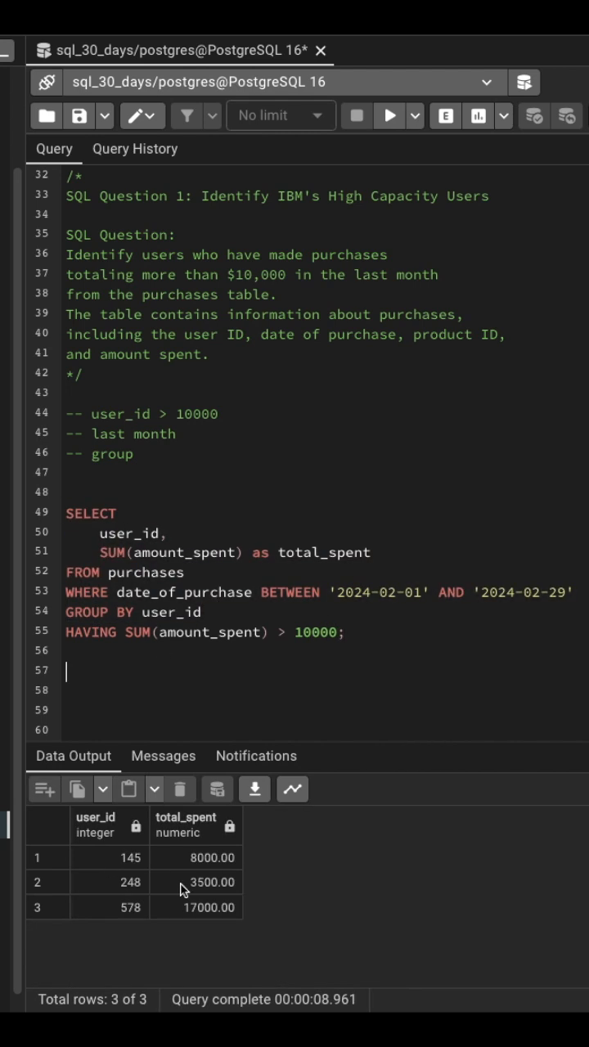